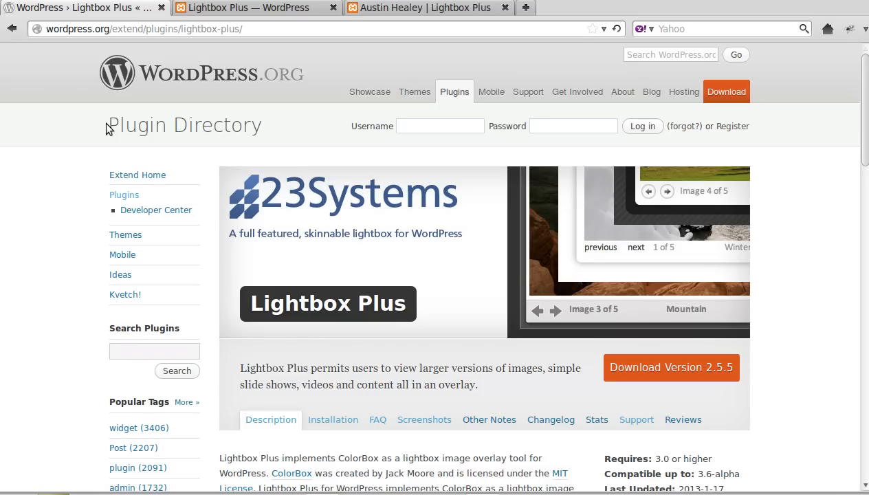
{"action": "mouse_move", "coordinate": [300, 304]}
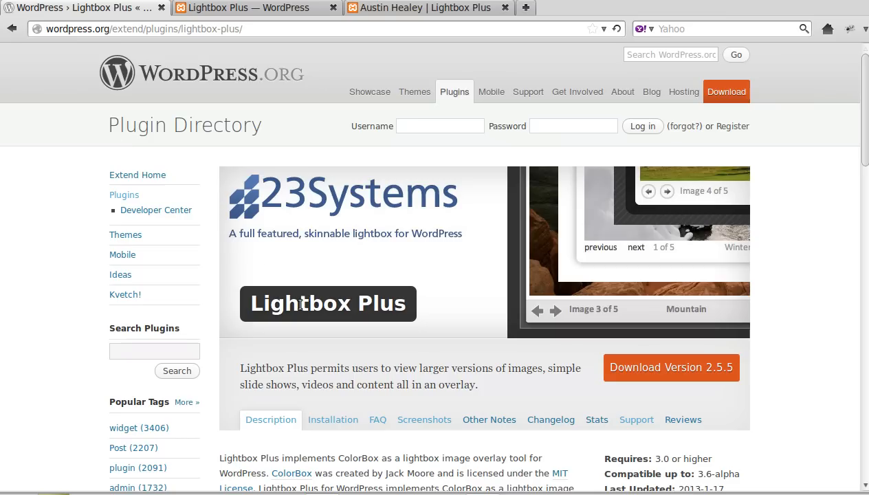
{"action": "mouse_move", "coordinate": [404, 305]}
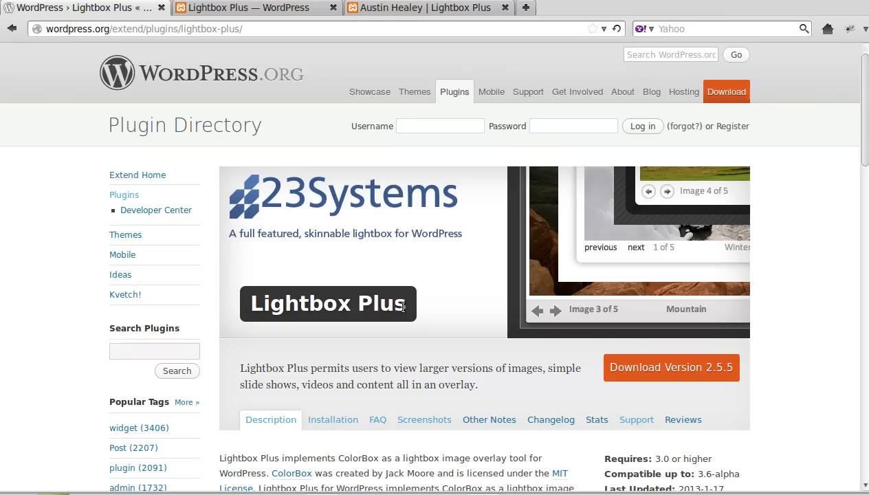
{"action": "mouse_move", "coordinate": [418, 164]}
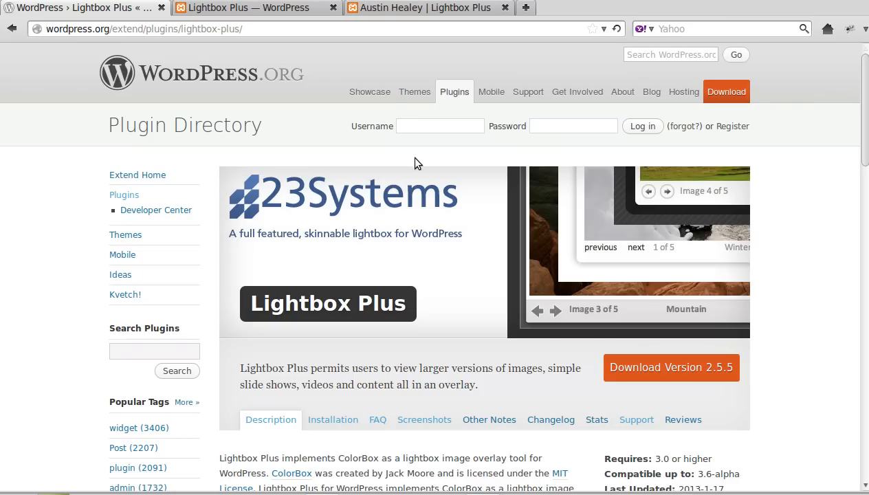
Switch from the WordPress.org plugin listing to the Lightbox Plus options page in the dashboard.
{"action": "left_click", "coordinate": [247, 8]}
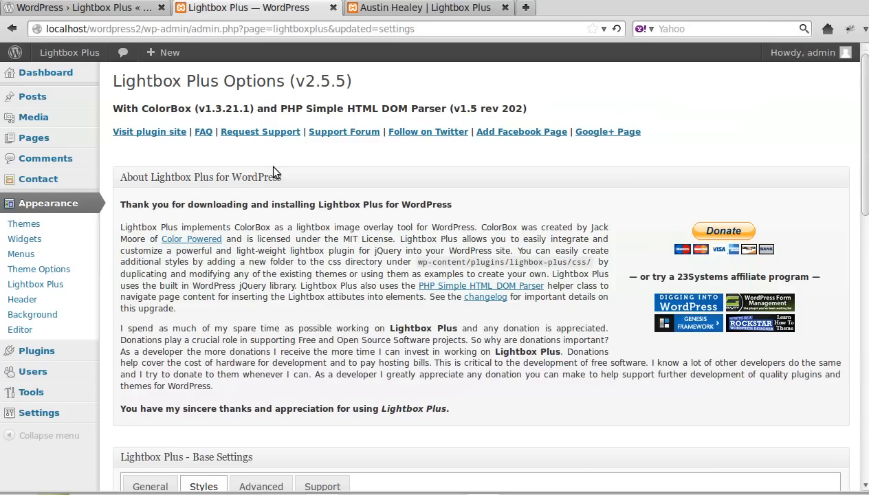
{"action": "mouse_move", "coordinate": [202, 91]}
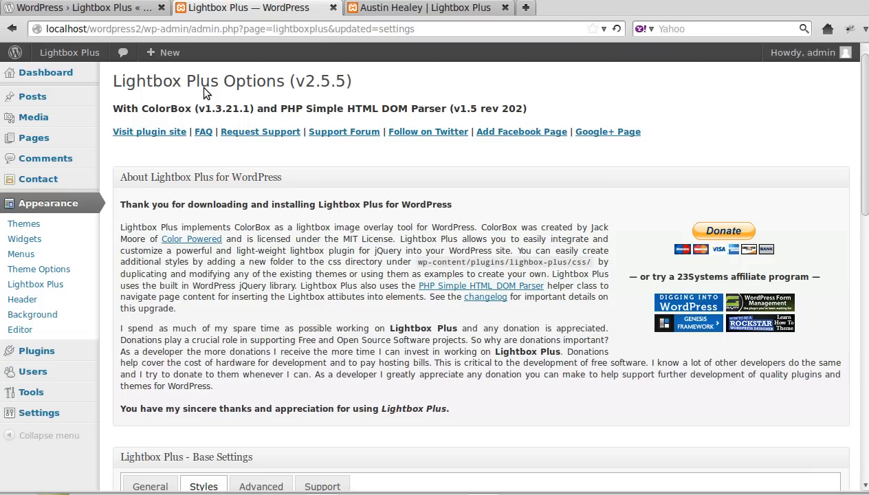
{"action": "mouse_move", "coordinate": [249, 67]}
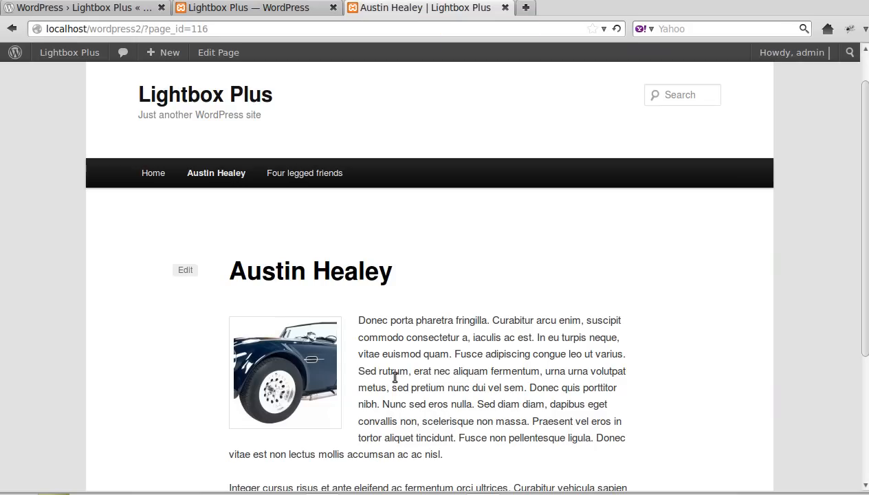
{"action": "mouse_move", "coordinate": [306, 365]}
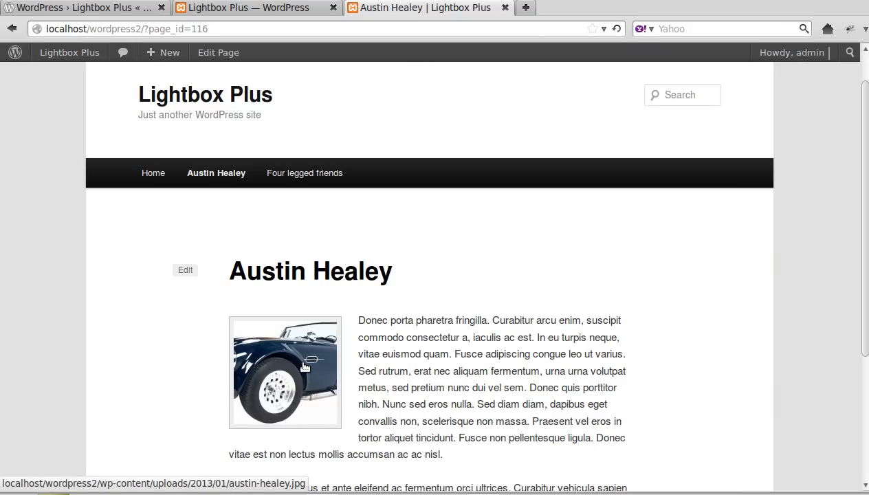
Enlarge the Austin Healey car photo in the white-framed lightbox with caption.
{"action": "left_click", "coordinate": [284, 372]}
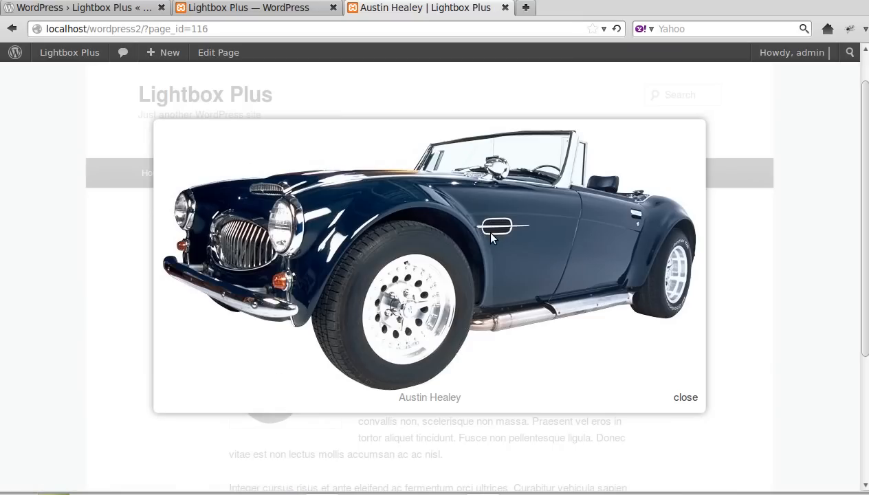
{"action": "mouse_move", "coordinate": [393, 436]}
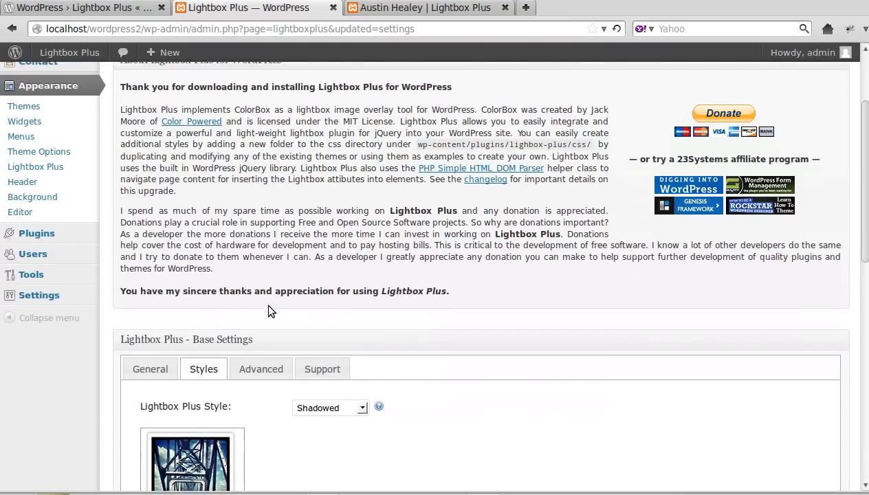
Change the Lightbox Plus style from Shadowed to Elegant, save, and return to the Austin Healey page.
{"action": "scroll", "scroll_direction": "up", "scroll_amount": 3}
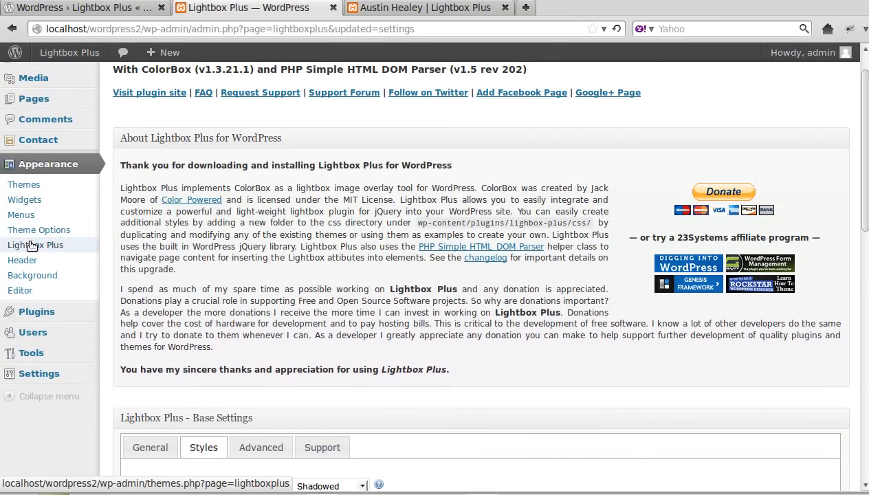
{"action": "scroll", "scroll_direction": "down", "scroll_amount": 3}
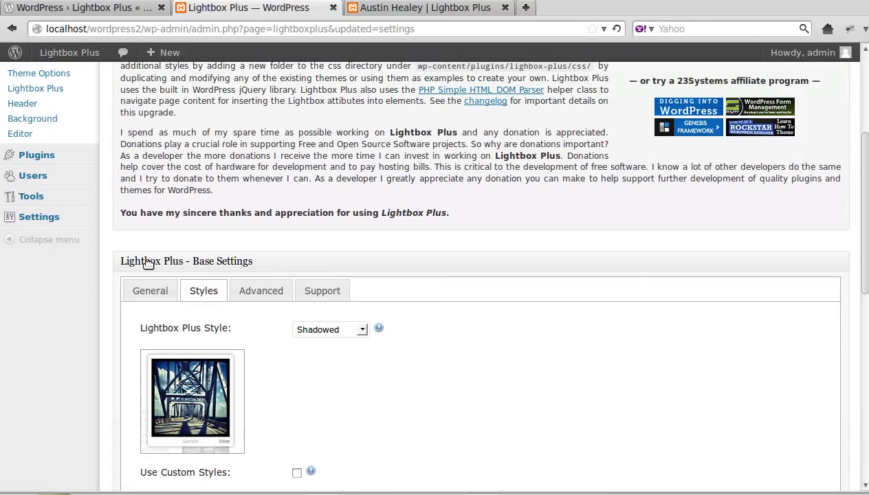
{"action": "mouse_move", "coordinate": [203, 290]}
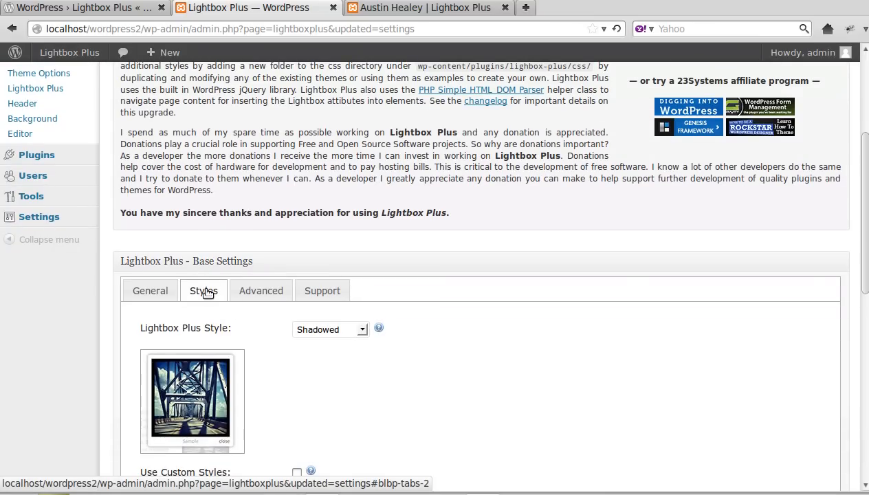
{"action": "scroll", "scroll_direction": "down", "scroll_amount": 3}
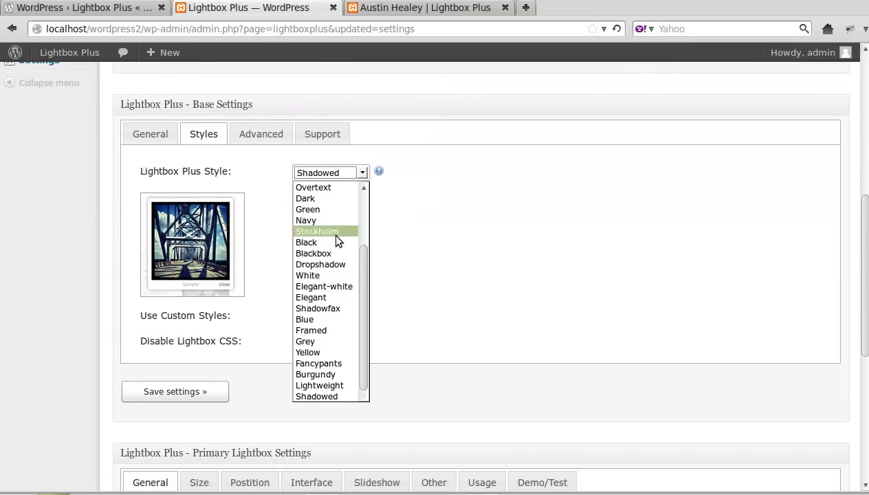
{"action": "left_click", "coordinate": [311, 297]}
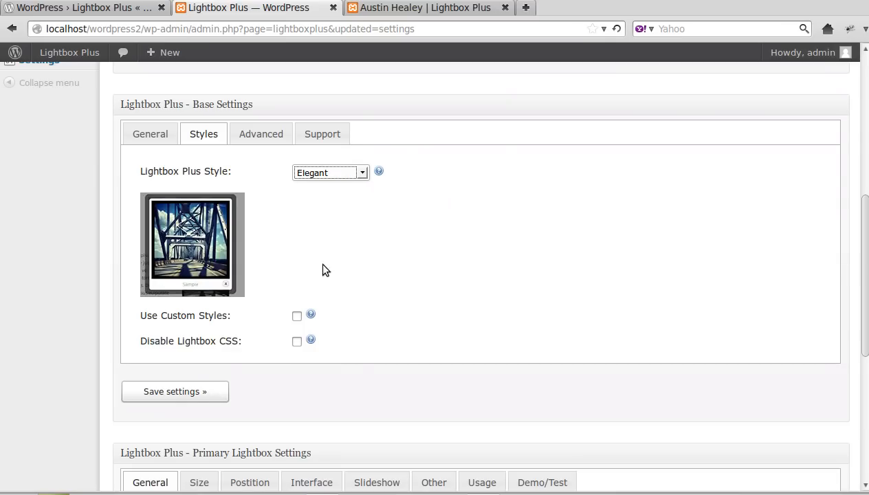
{"action": "left_click", "coordinate": [175, 390]}
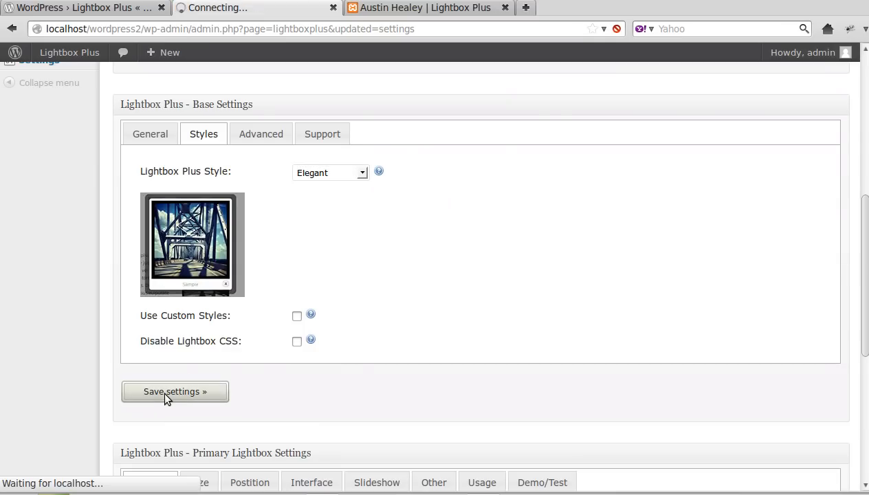
{"action": "left_click", "coordinate": [423, 8]}
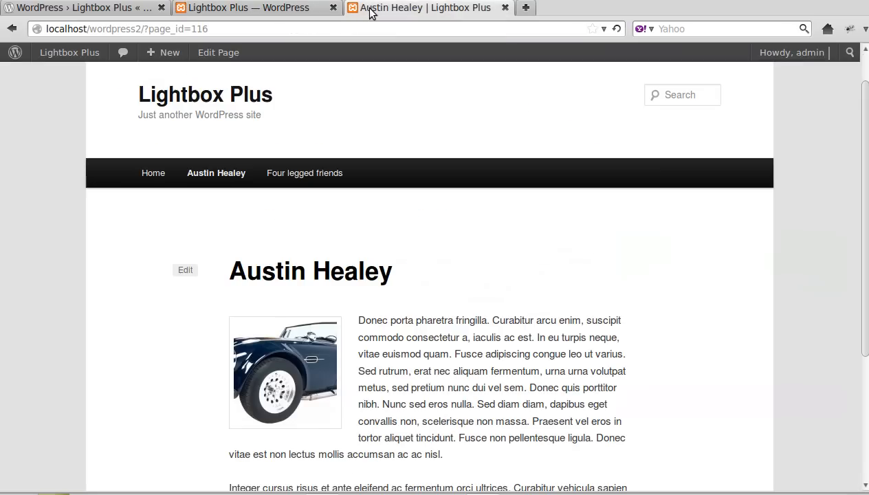
{"action": "mouse_move", "coordinate": [613, 88]}
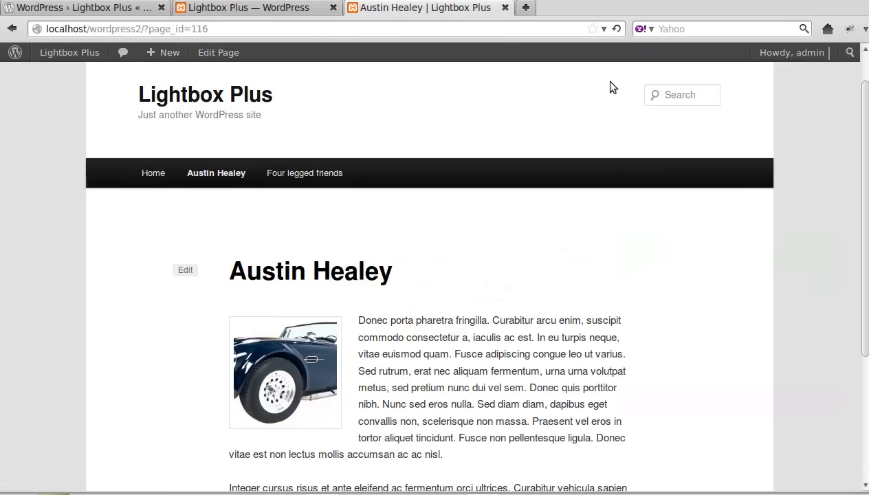
View the Austin Healey photo in the dark-bordered Elegant lightbox, then close it.
{"action": "left_click", "coordinate": [285, 372]}
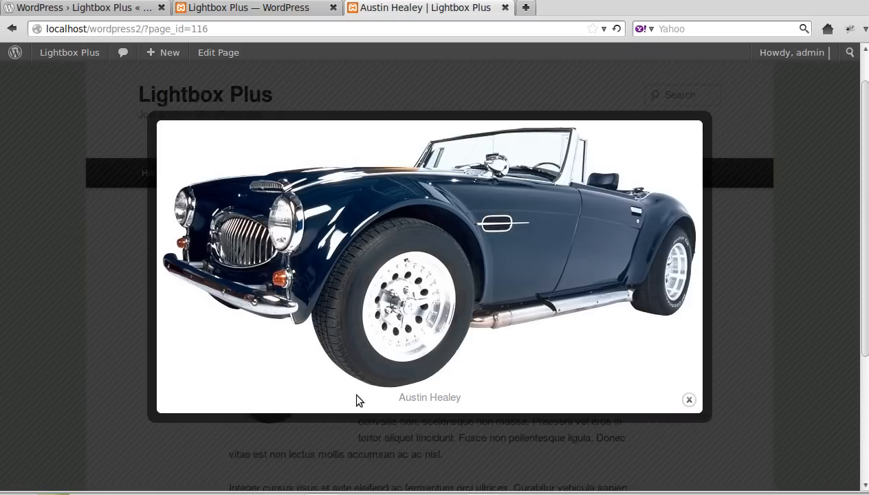
{"action": "mouse_move", "coordinate": [396, 460]}
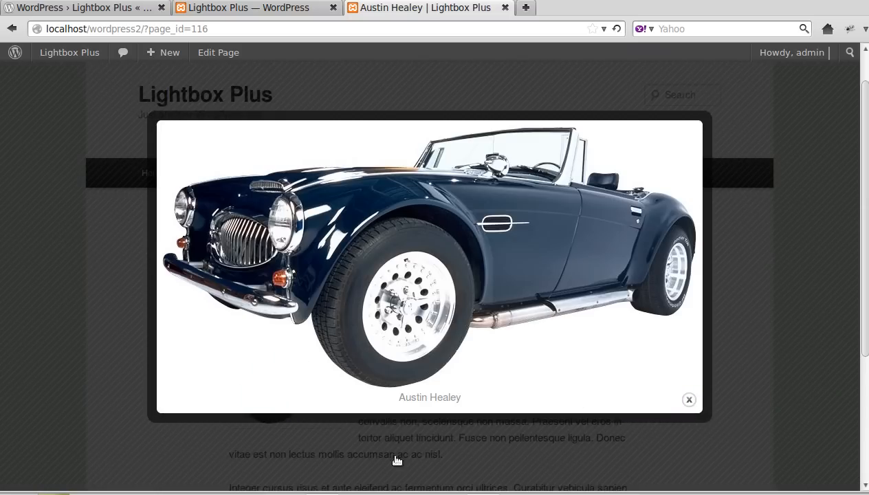
{"action": "mouse_move", "coordinate": [691, 400]}
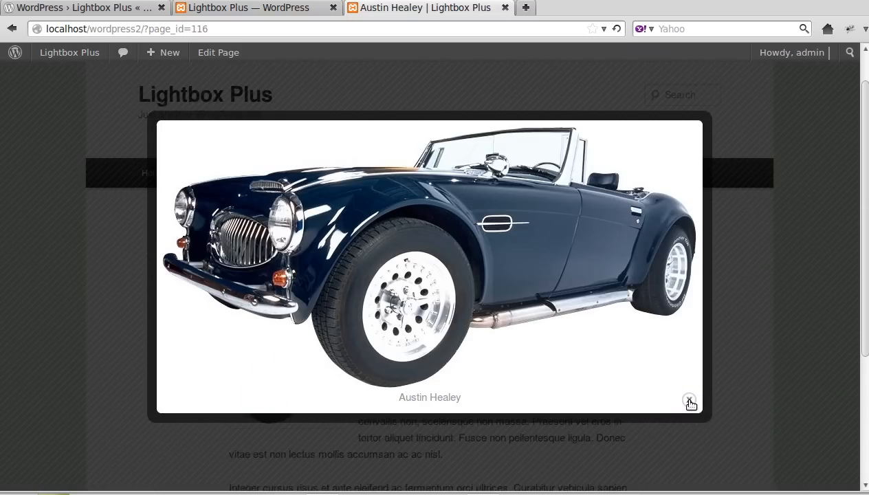
{"action": "left_click", "coordinate": [690, 400]}
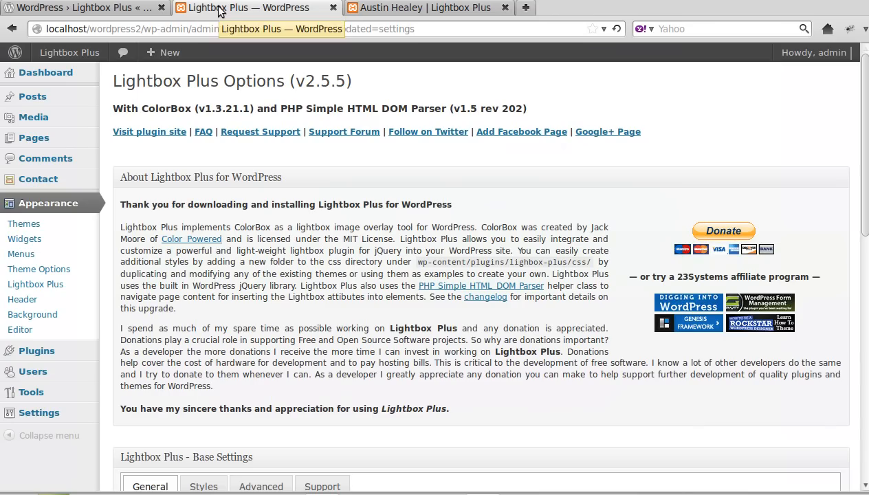
Scroll the Lightbox Plus options page down to the Base Settings and Primary Lightbox Settings.
{"action": "scroll", "scroll_direction": "down", "scroll_amount": 3}
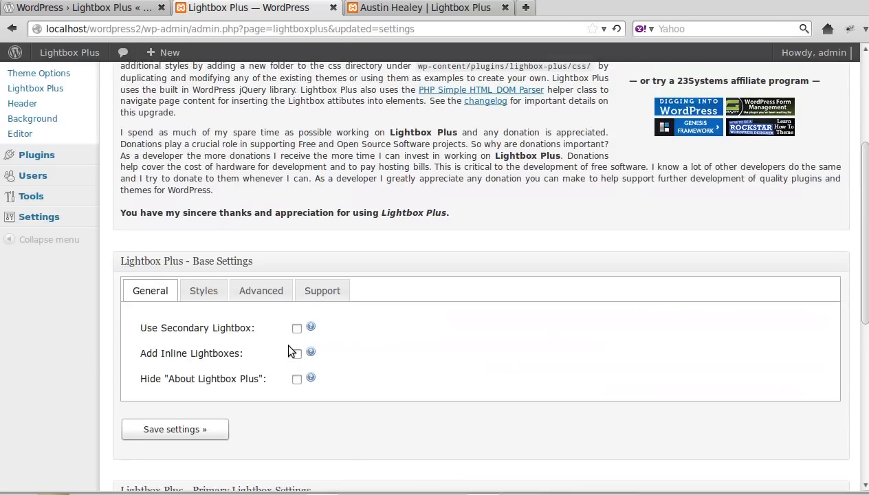
{"action": "scroll", "scroll_direction": "up", "scroll_amount": 3}
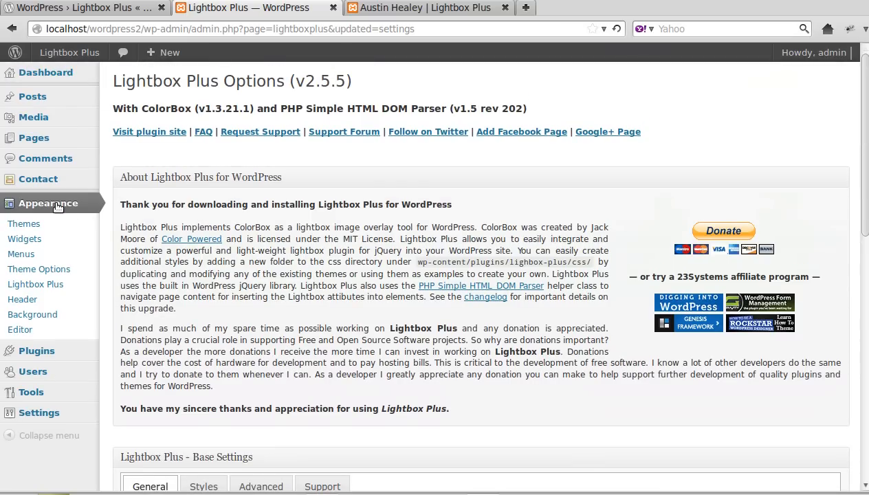
{"action": "scroll", "scroll_direction": "down", "scroll_amount": 3}
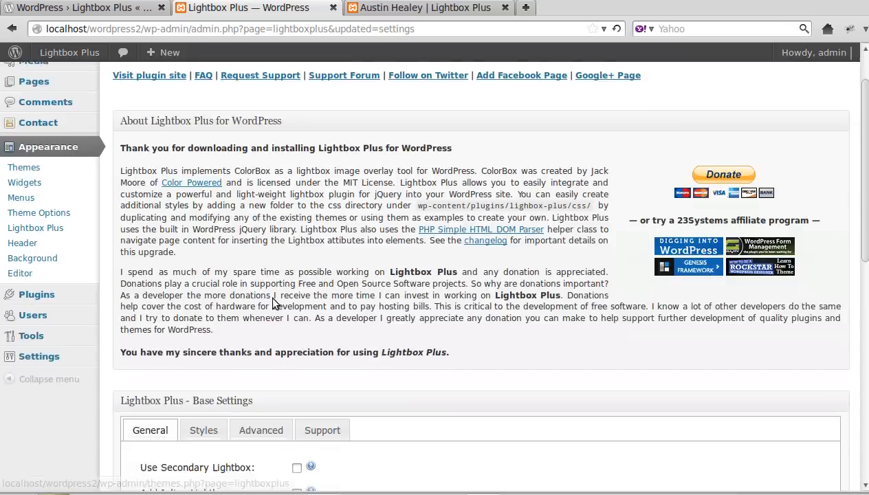
{"action": "scroll", "scroll_direction": "down", "scroll_amount": 3}
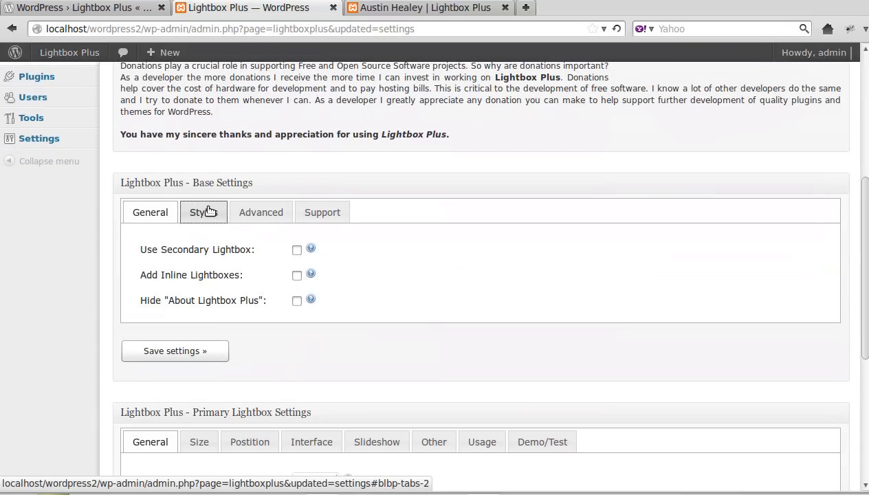
Set the Lightbox Plus style to Facebook in Base Settings Styles and save.
{"action": "left_click", "coordinate": [204, 211]}
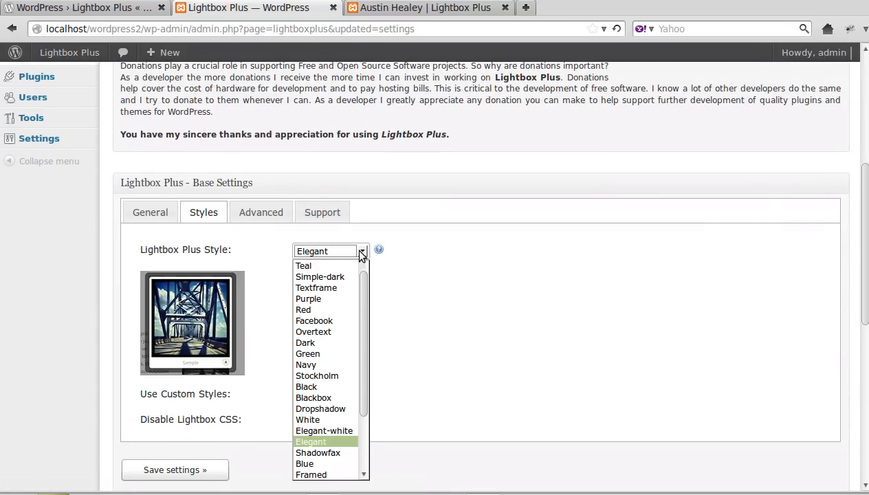
{"action": "mouse_move", "coordinate": [303, 310]}
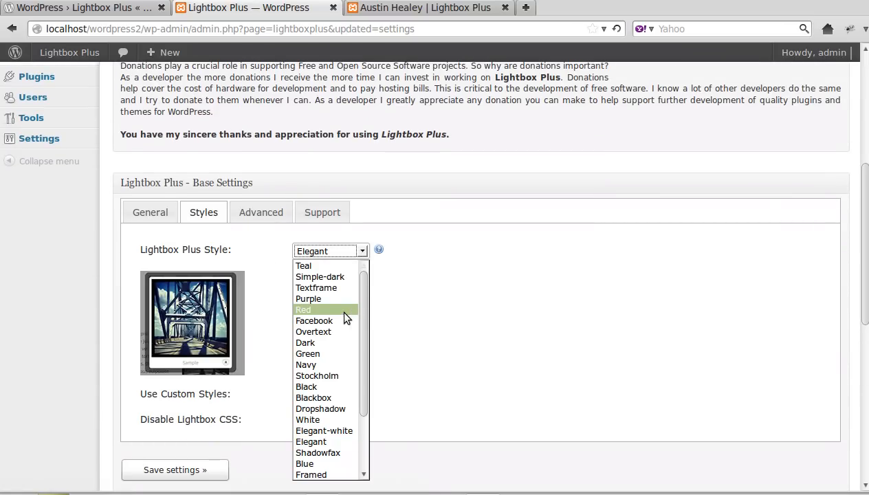
{"action": "left_click", "coordinate": [313, 321]}
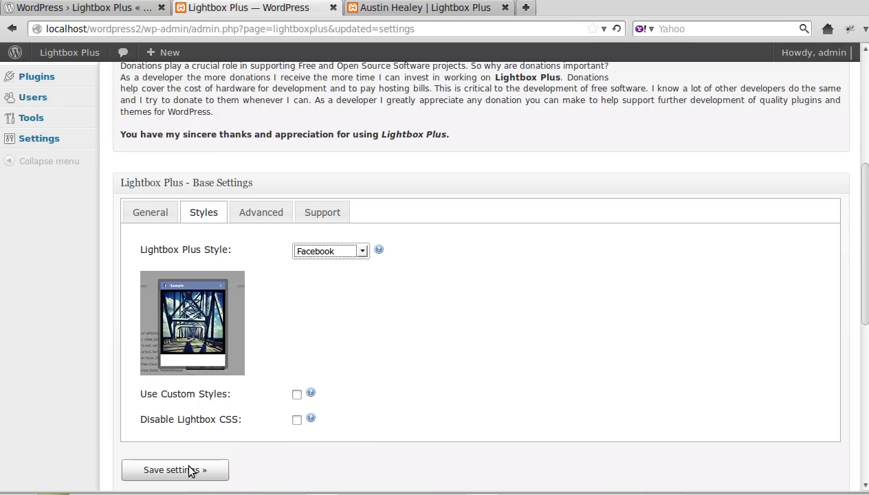
{"action": "left_click", "coordinate": [175, 470]}
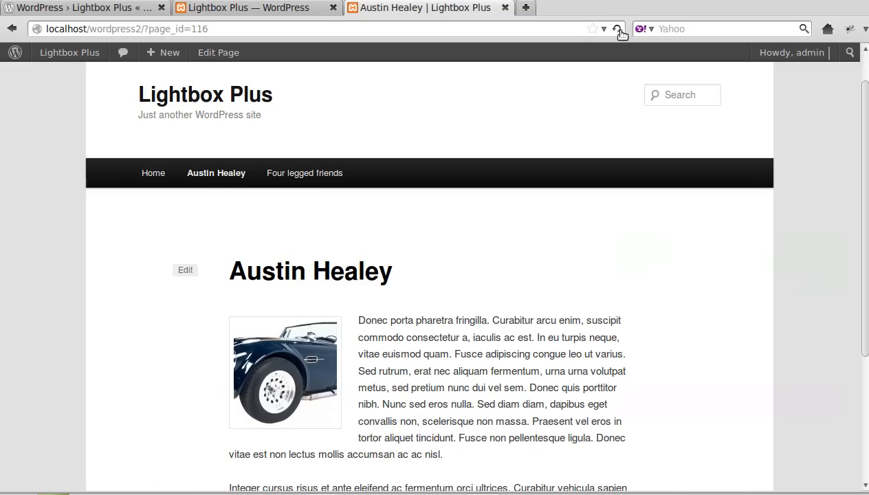
{"action": "mouse_move", "coordinate": [506, 334]}
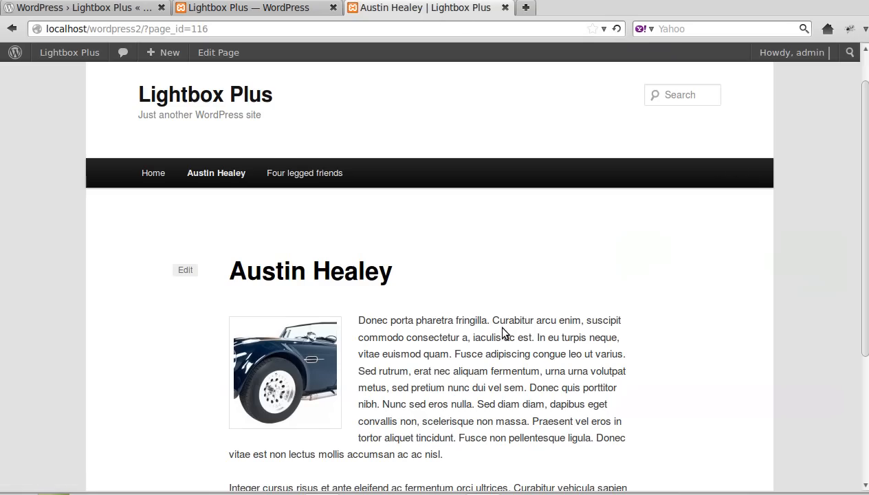
View the Austin Healey photo in the Facebook-style lightbox, close it, and return to the page.
{"action": "left_click", "coordinate": [284, 371]}
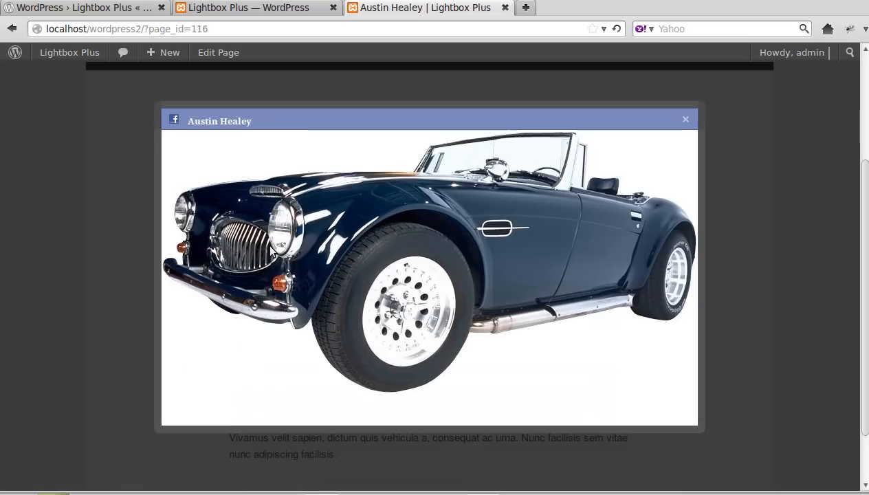
{"action": "mouse_move", "coordinate": [561, 479]}
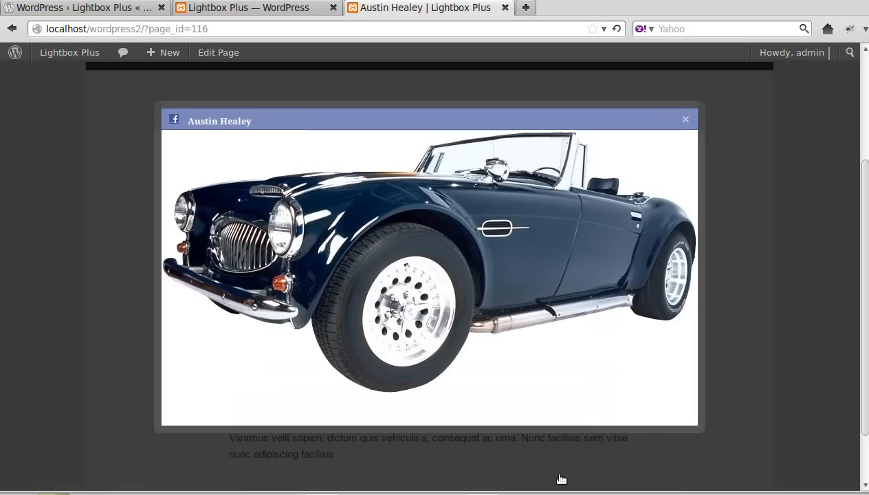
{"action": "mouse_move", "coordinate": [684, 117]}
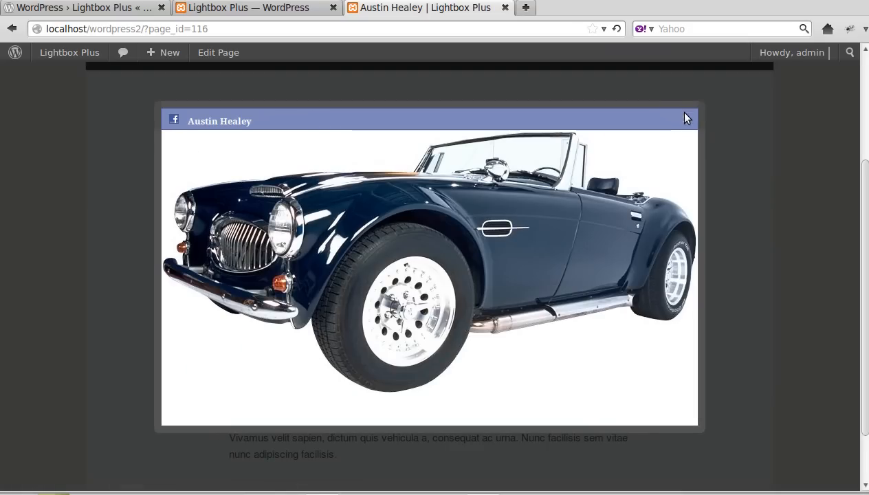
{"action": "left_click", "coordinate": [685, 118]}
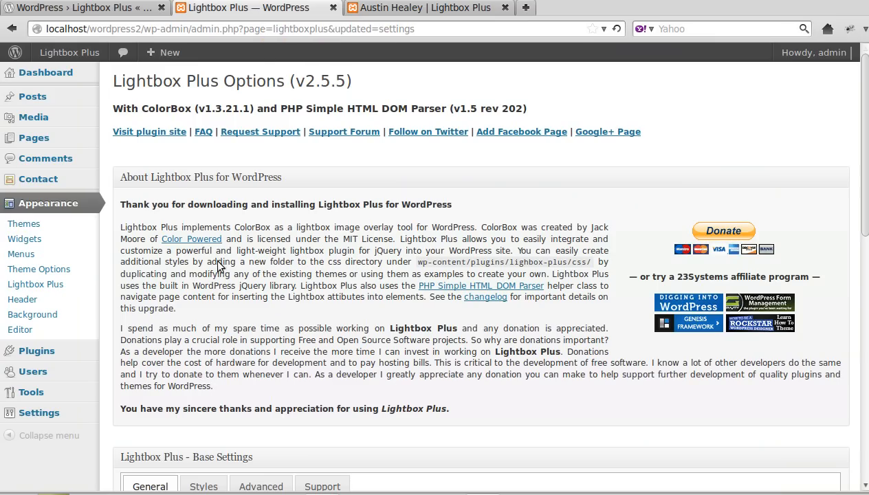
{"action": "mouse_move", "coordinate": [190, 219]}
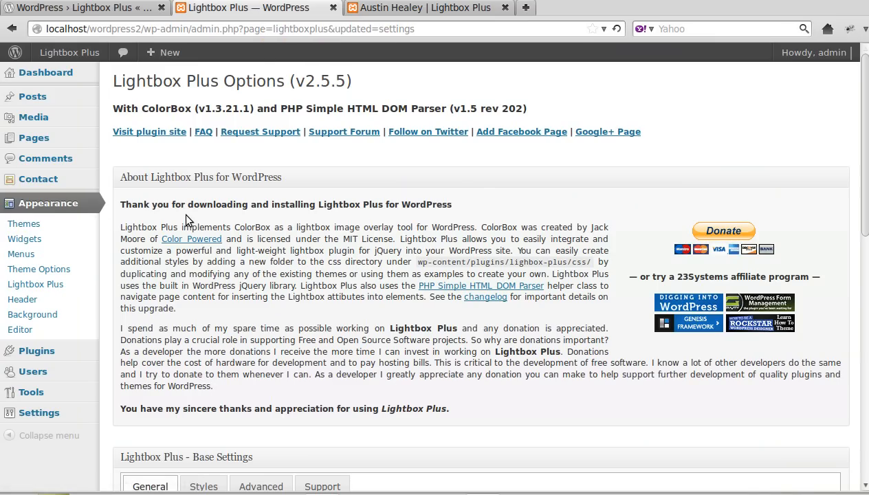
{"action": "left_click", "coordinate": [423, 8]}
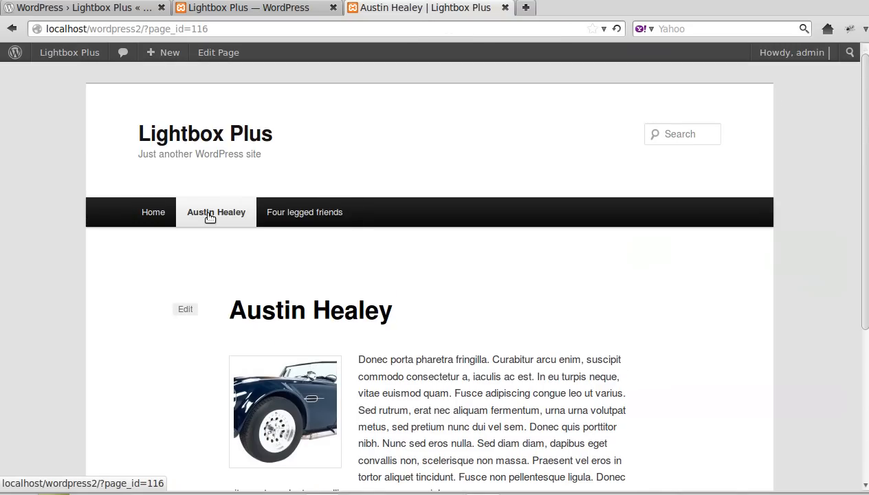
On the Four legged friends page, view the pup-2 and pup-3 photos in Facebook-style lightboxes, closing each.
{"action": "left_click", "coordinate": [305, 212]}
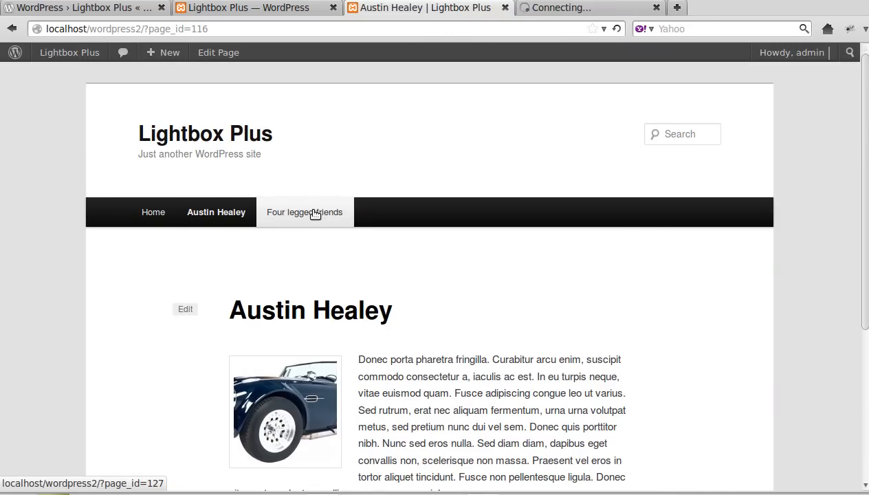
{"action": "left_click", "coordinate": [305, 212]}
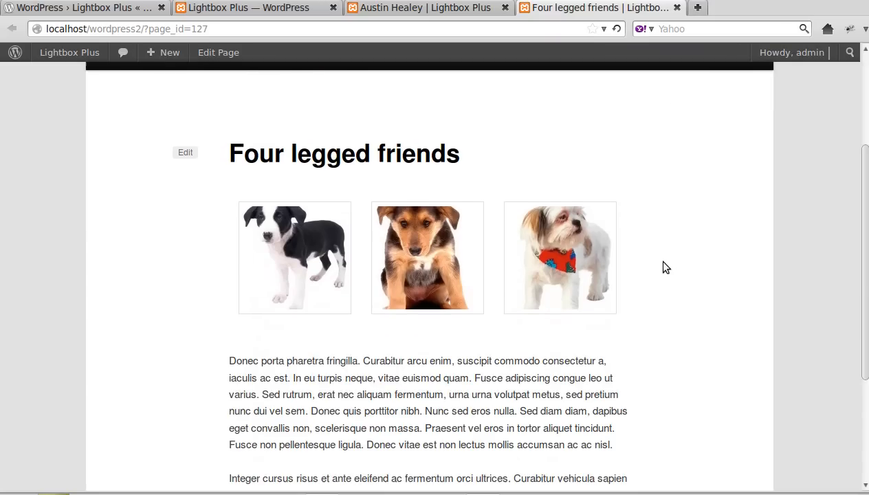
{"action": "left_click", "coordinate": [426, 257]}
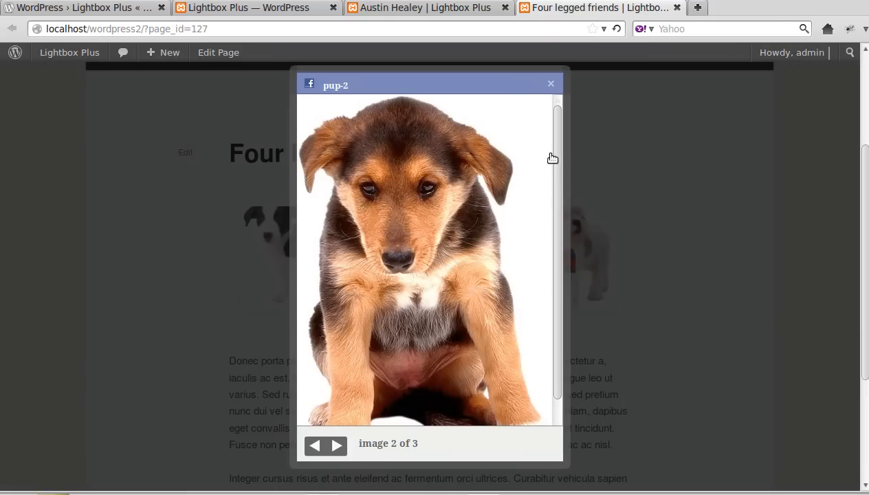
{"action": "left_click", "coordinate": [551, 84]}
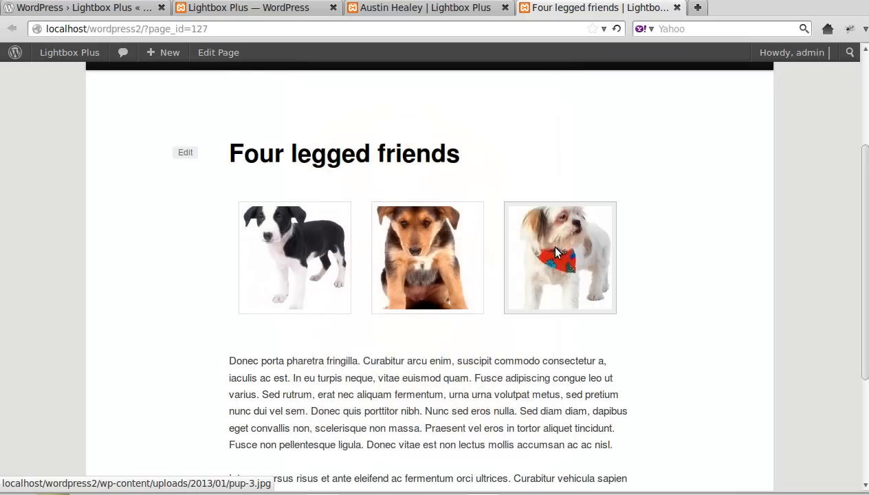
{"action": "left_click", "coordinate": [559, 257]}
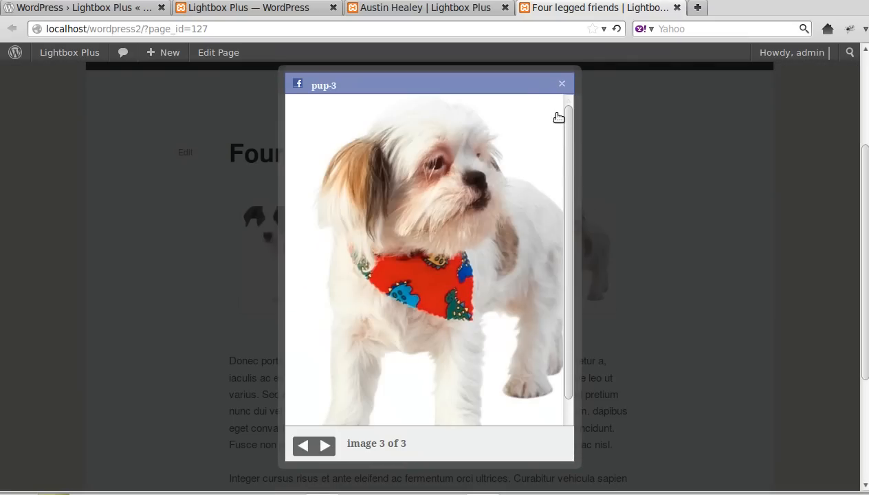
{"action": "left_click", "coordinate": [561, 84]}
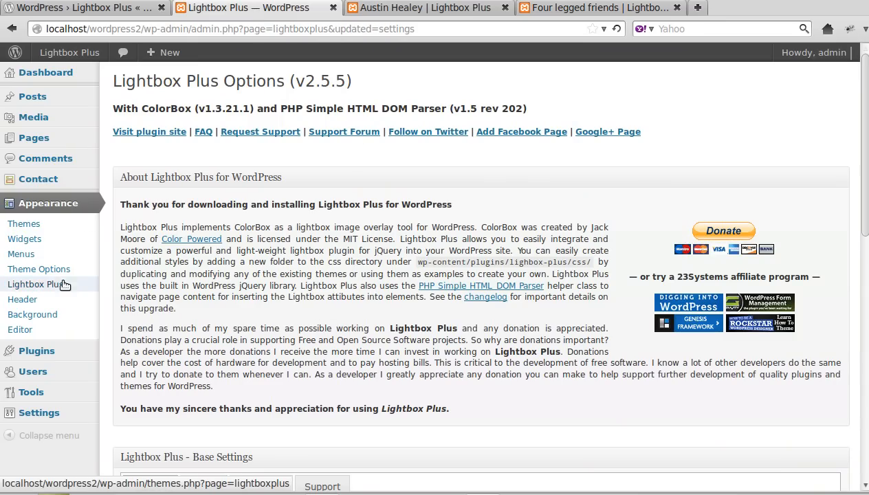
Set the Lightbox Plus style to Dropshadow, save, and return to the Four legged friends page.
{"action": "scroll", "scroll_direction": "down", "scroll_amount": 3}
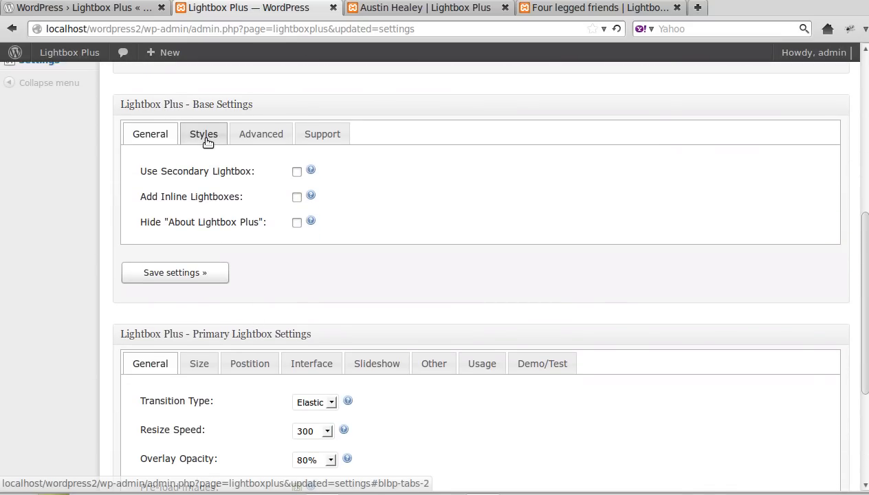
{"action": "left_click", "coordinate": [204, 134]}
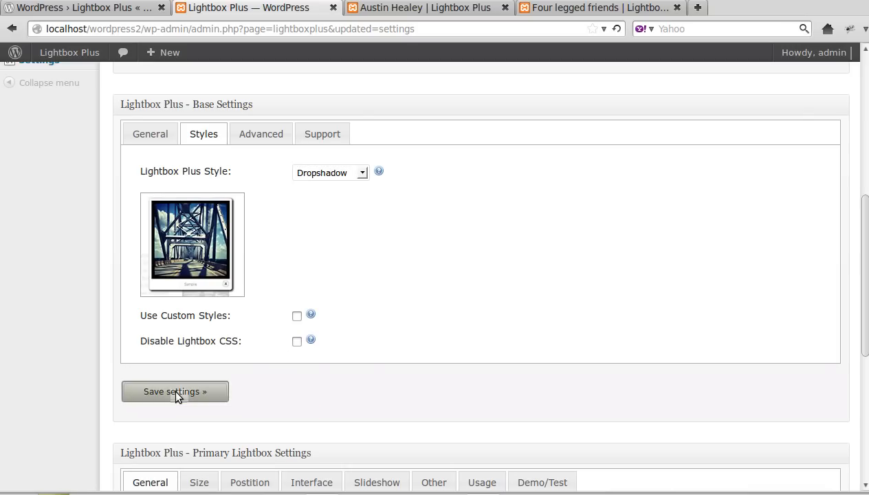
{"action": "left_click", "coordinate": [174, 390]}
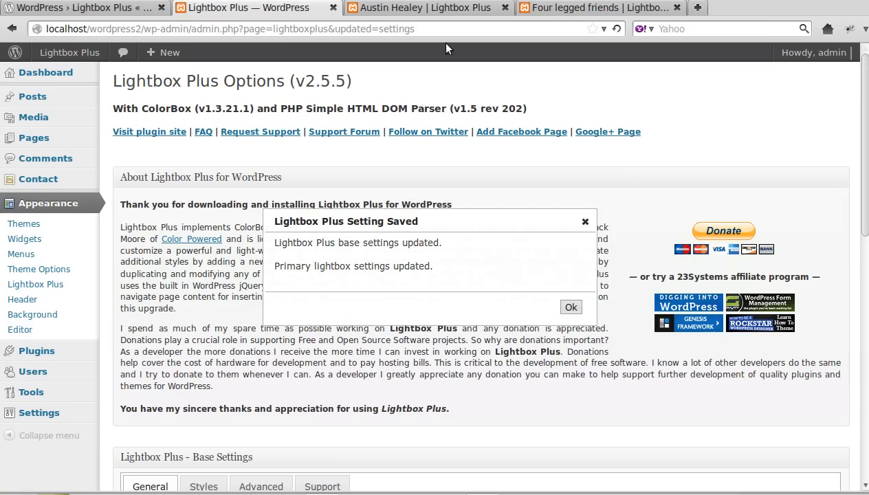
{"action": "left_click", "coordinate": [598, 8]}
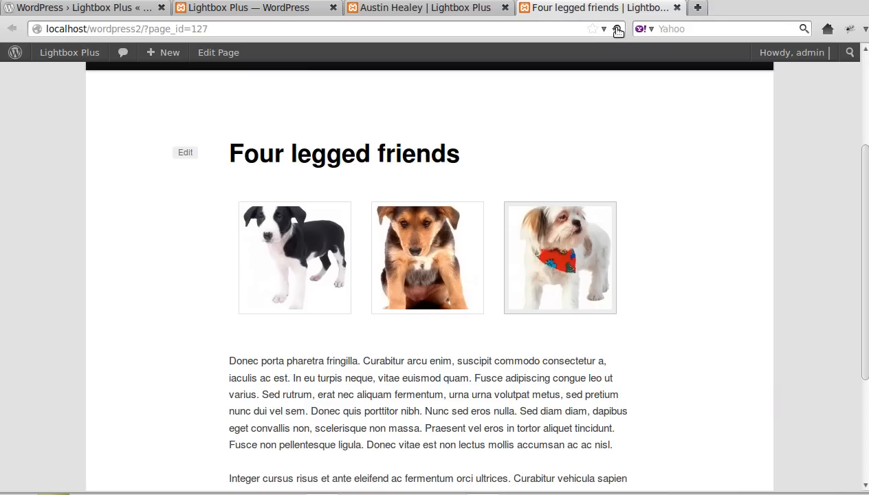
{"action": "mouse_move", "coordinate": [278, 264]}
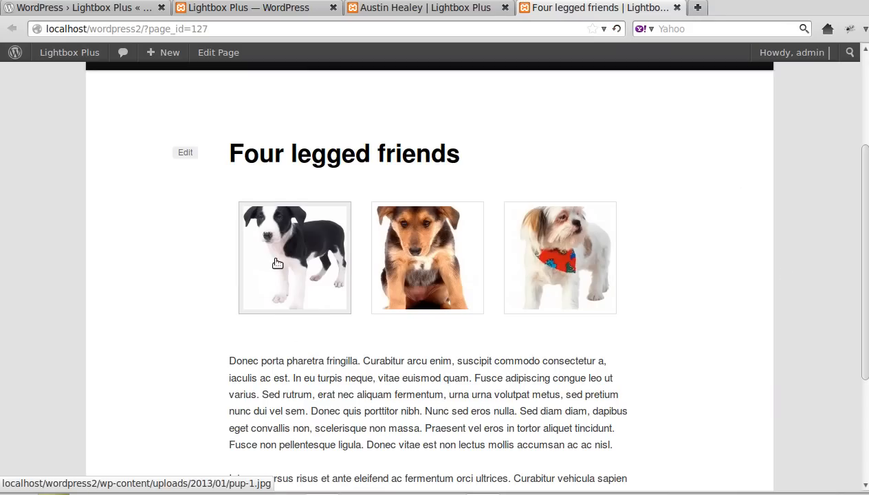
{"action": "left_click", "coordinate": [294, 257]}
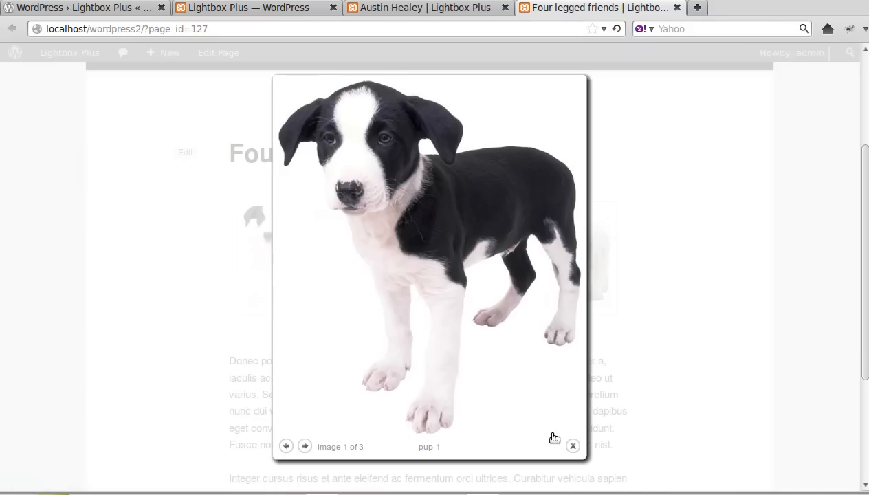
{"action": "left_click", "coordinate": [572, 445]}
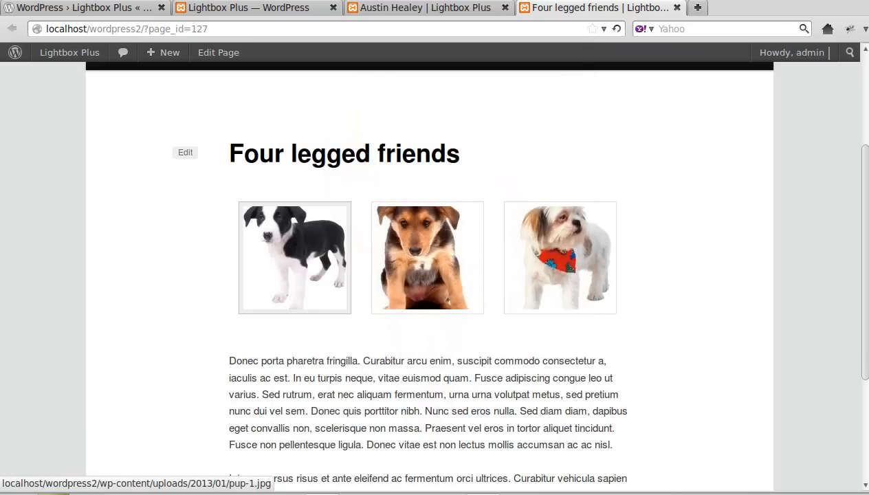